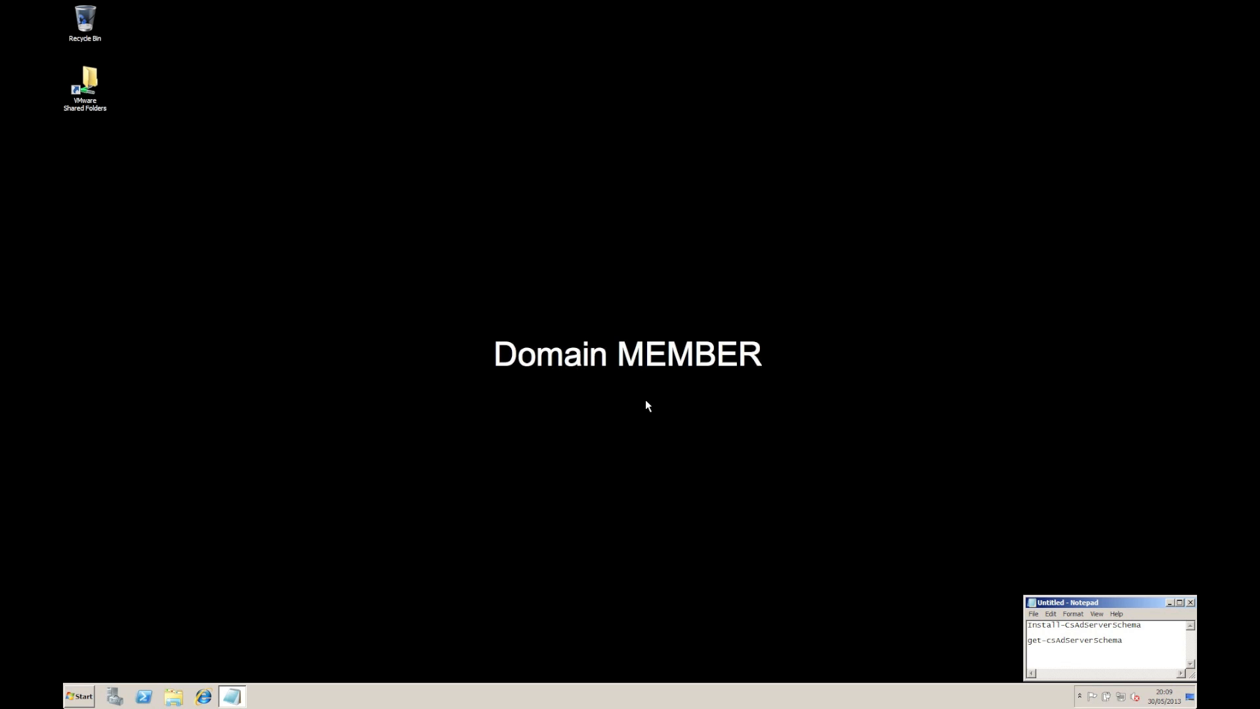
mouse_move(304, 611)
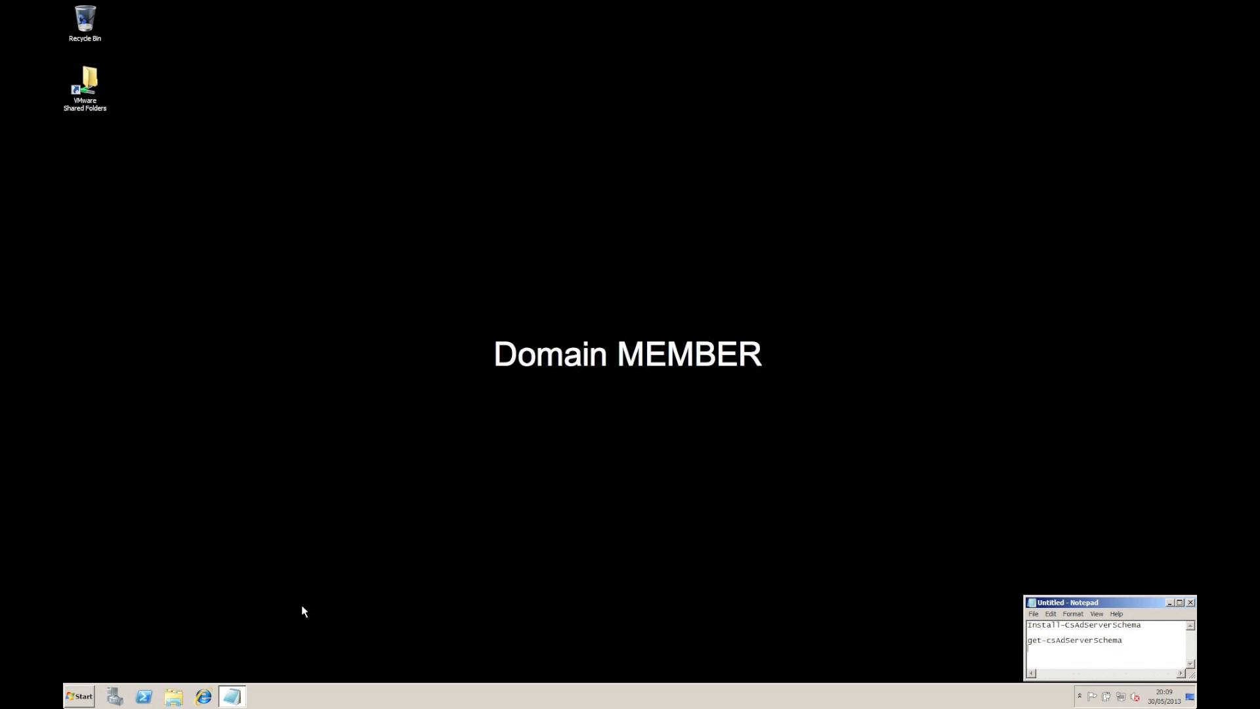
Run Lync Server 2013 Setup from the installation DVD drive in Windows Explorer
left_click(172, 697)
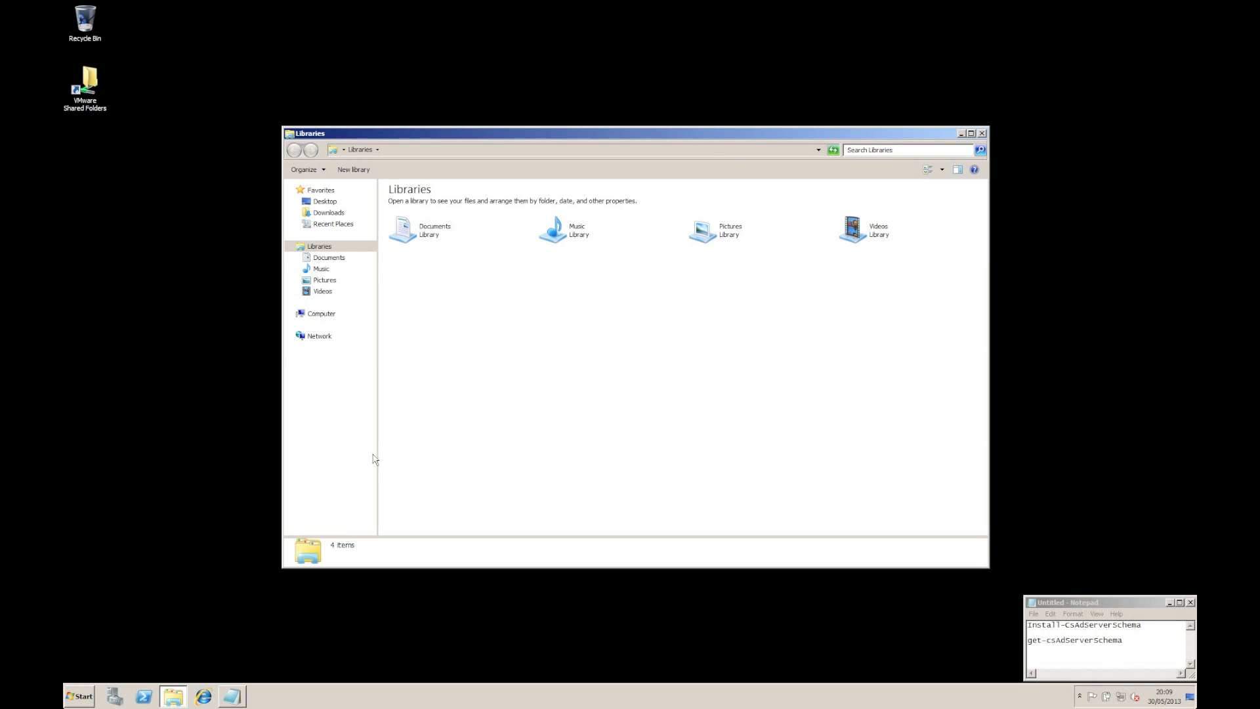
left_click(321, 314)
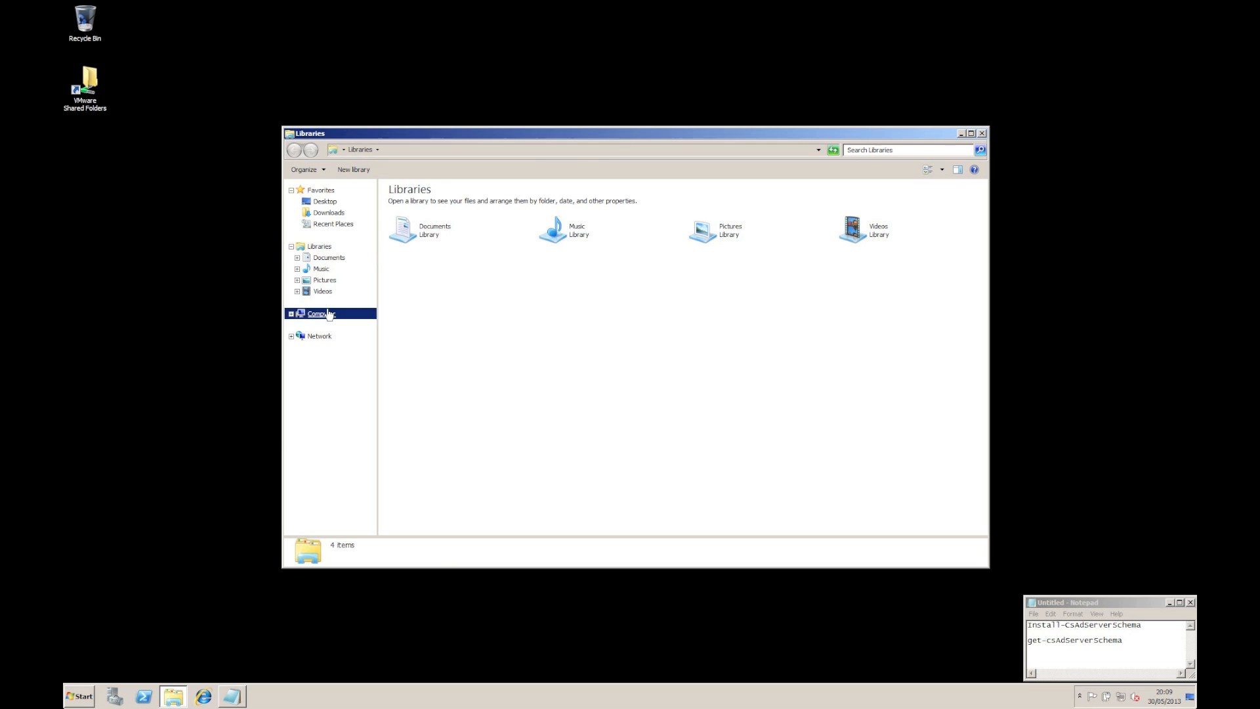
left_click(319, 314)
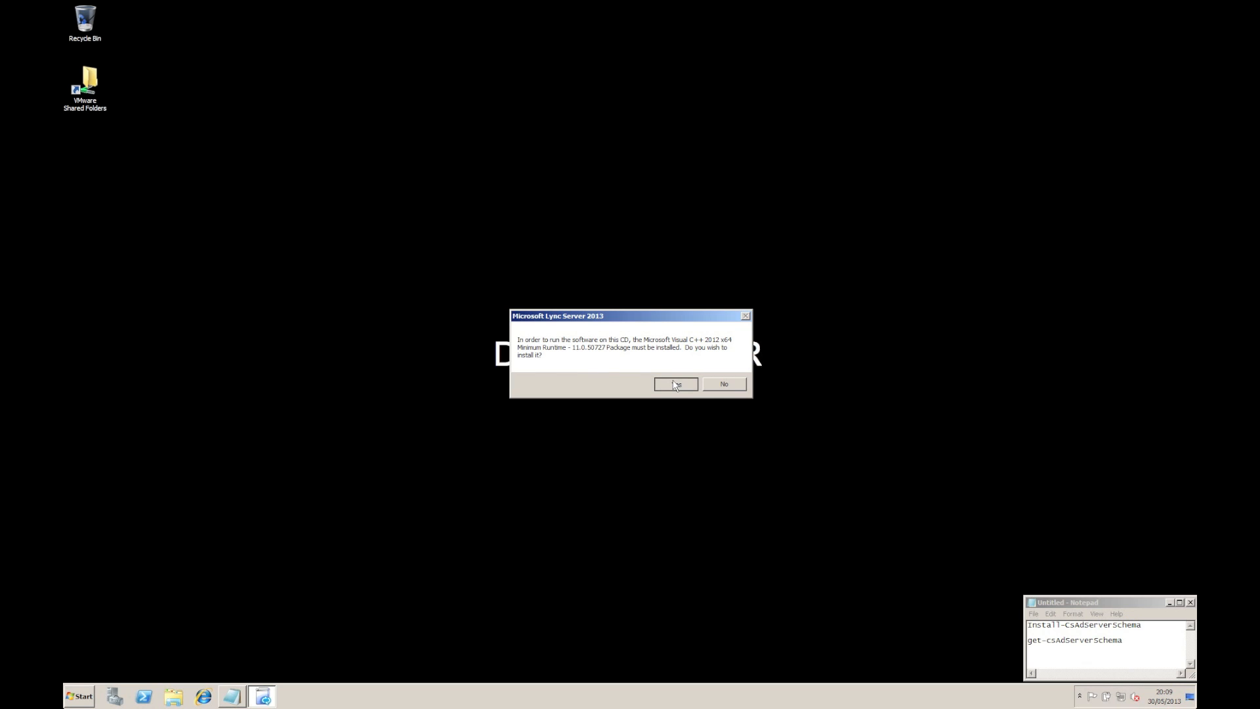
Install the Visual C++ 2012 runtime and core components, accepting the license agreement
left_click(676, 383)
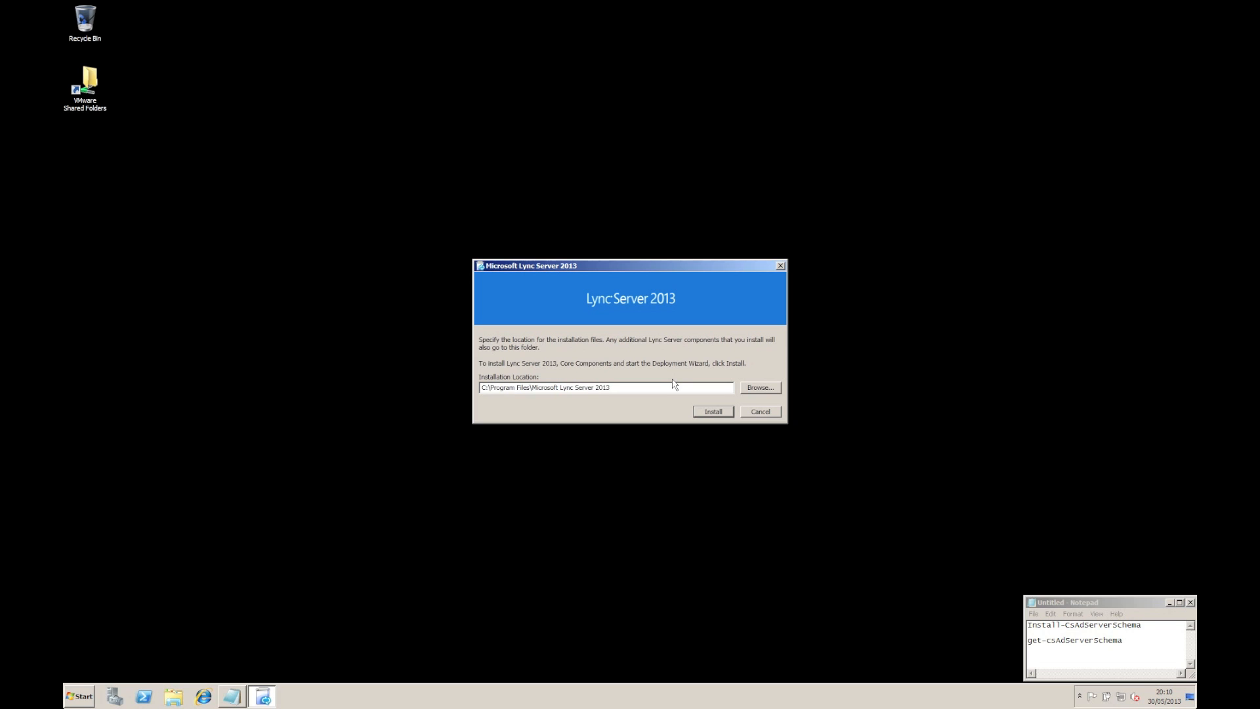
mouse_move(641, 412)
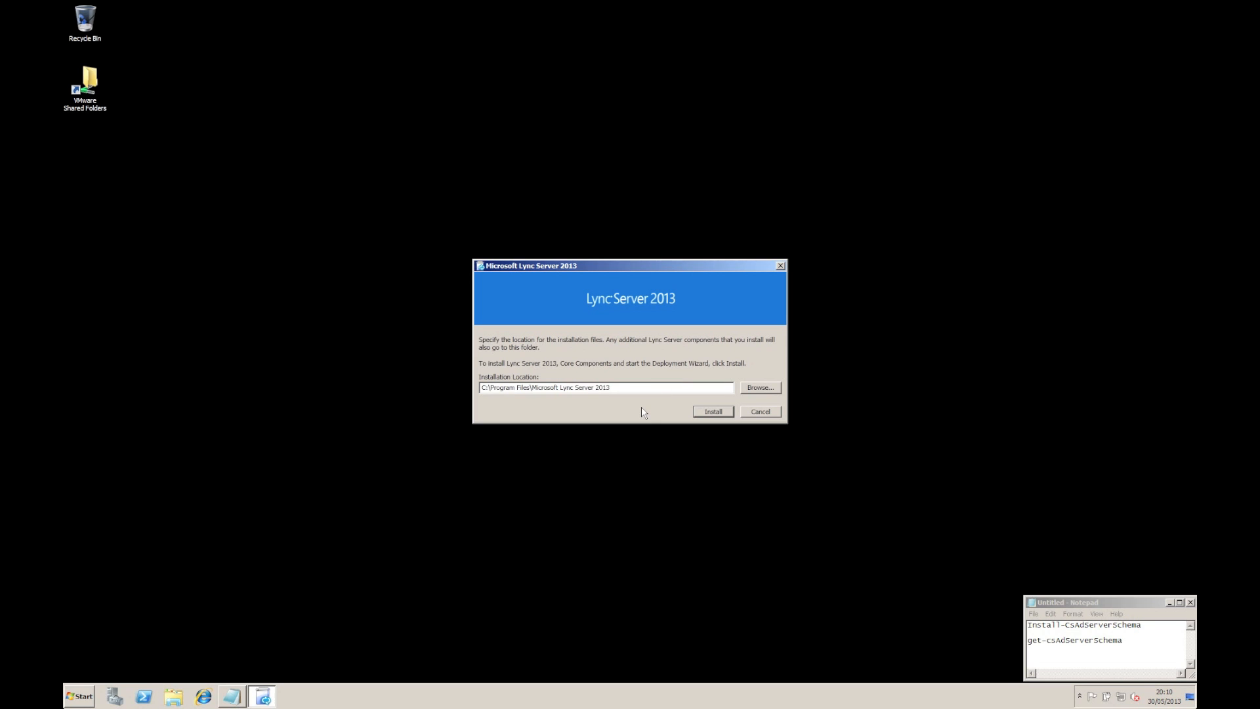
mouse_move(712, 411)
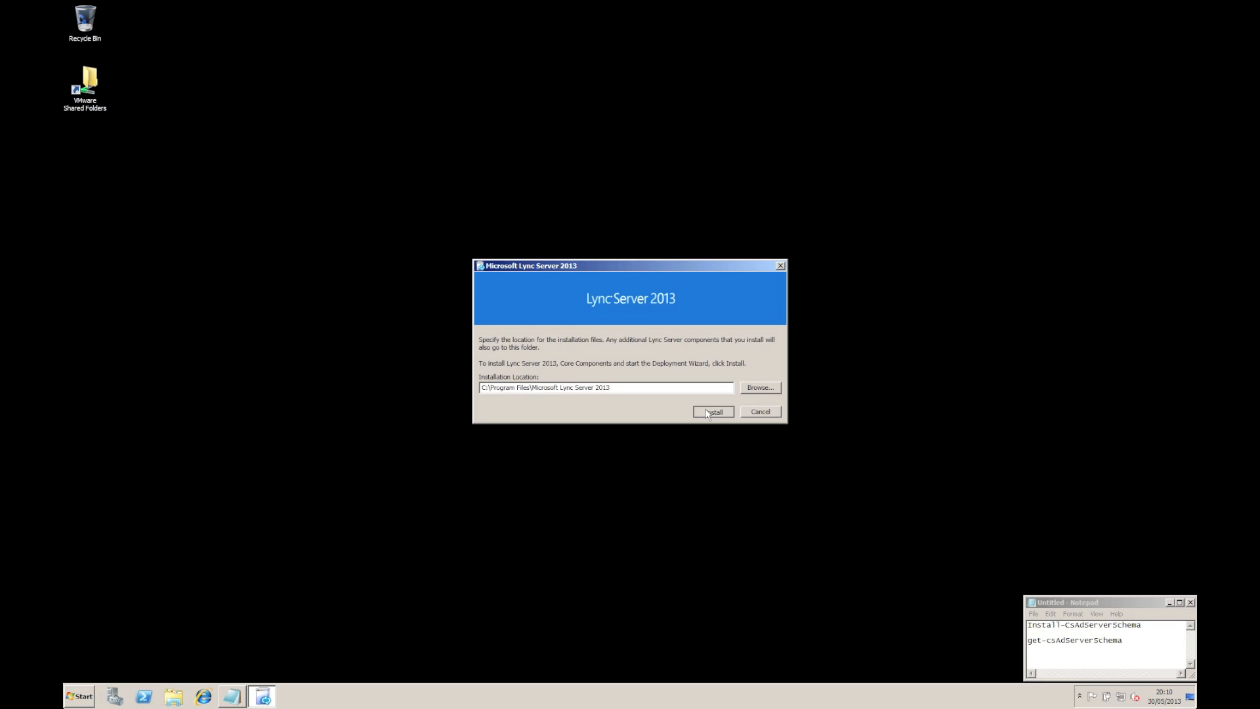
left_click(712, 412)
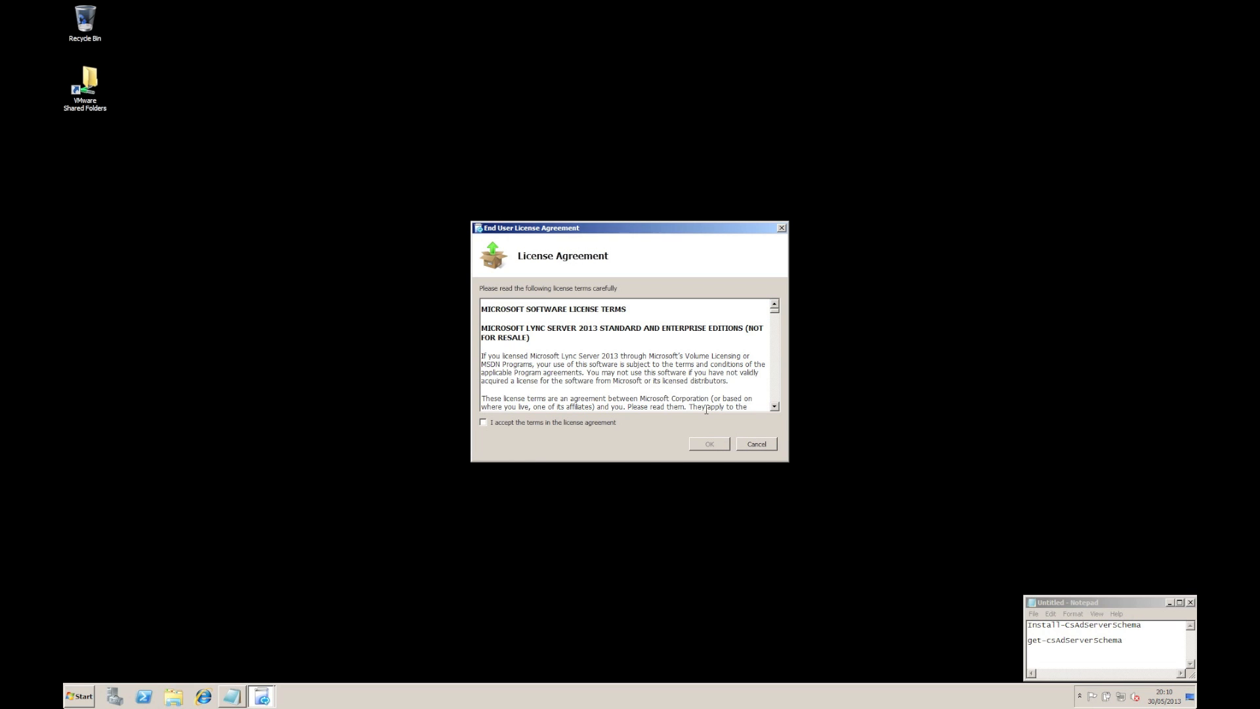
left_click(483, 422)
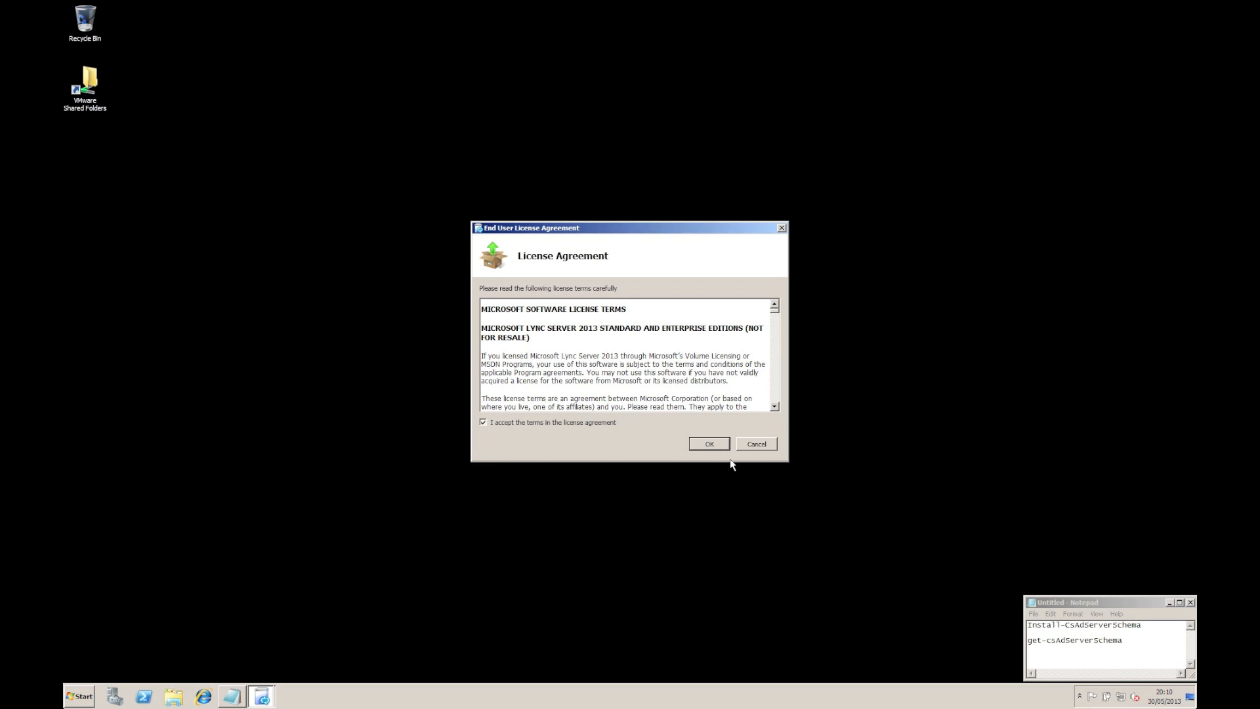
left_click(708, 443)
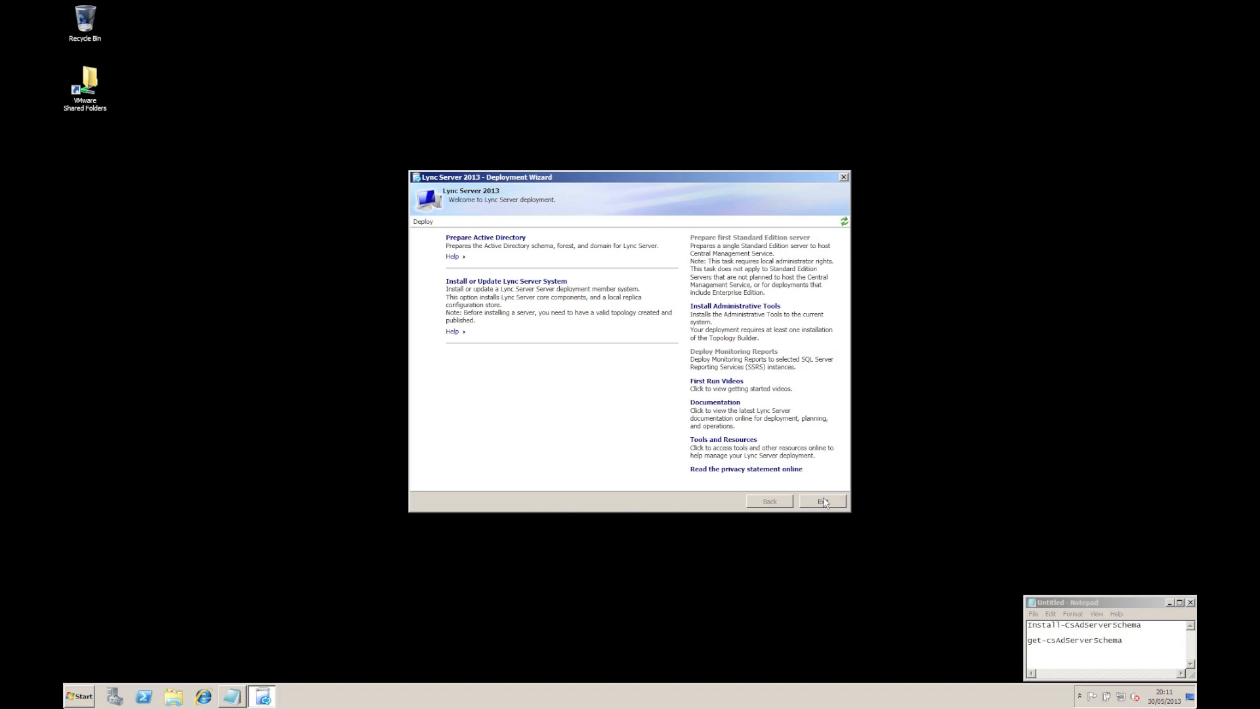
Exit the Deployment Wizard and launch Lync Server Management Shell from the Microsoft Lync Server 2013 Start menu group
left_click(821, 501)
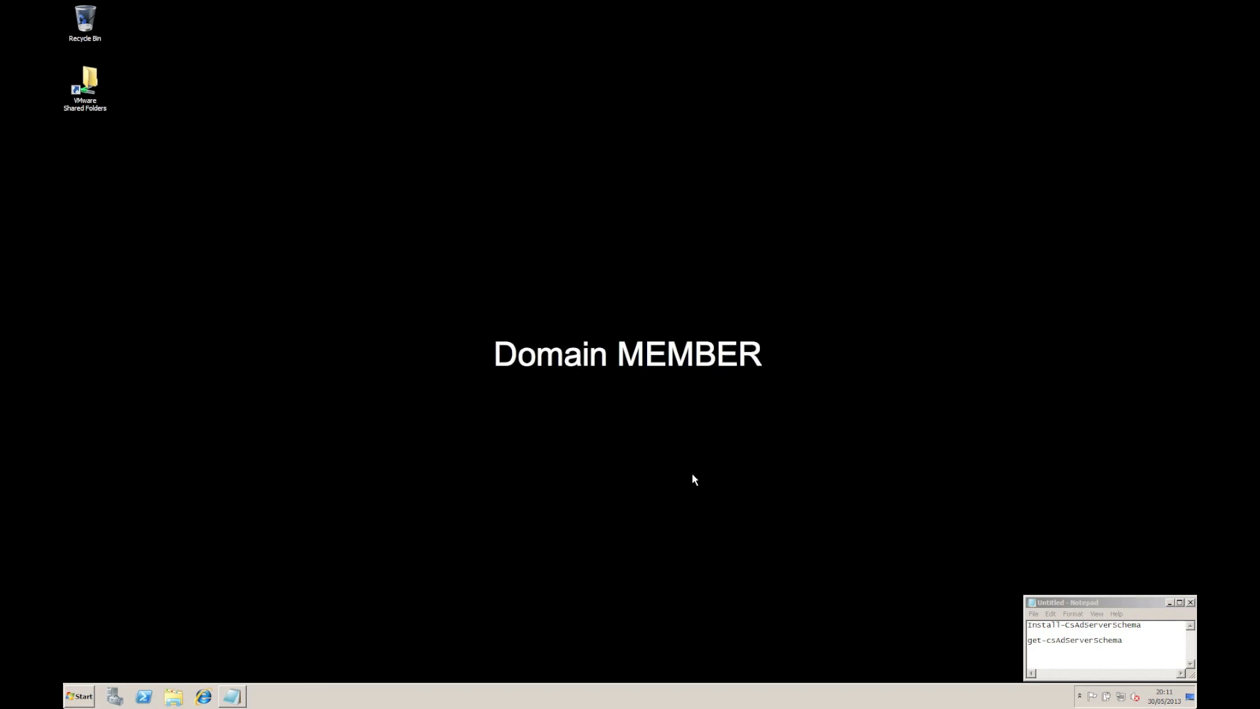
left_click(79, 695)
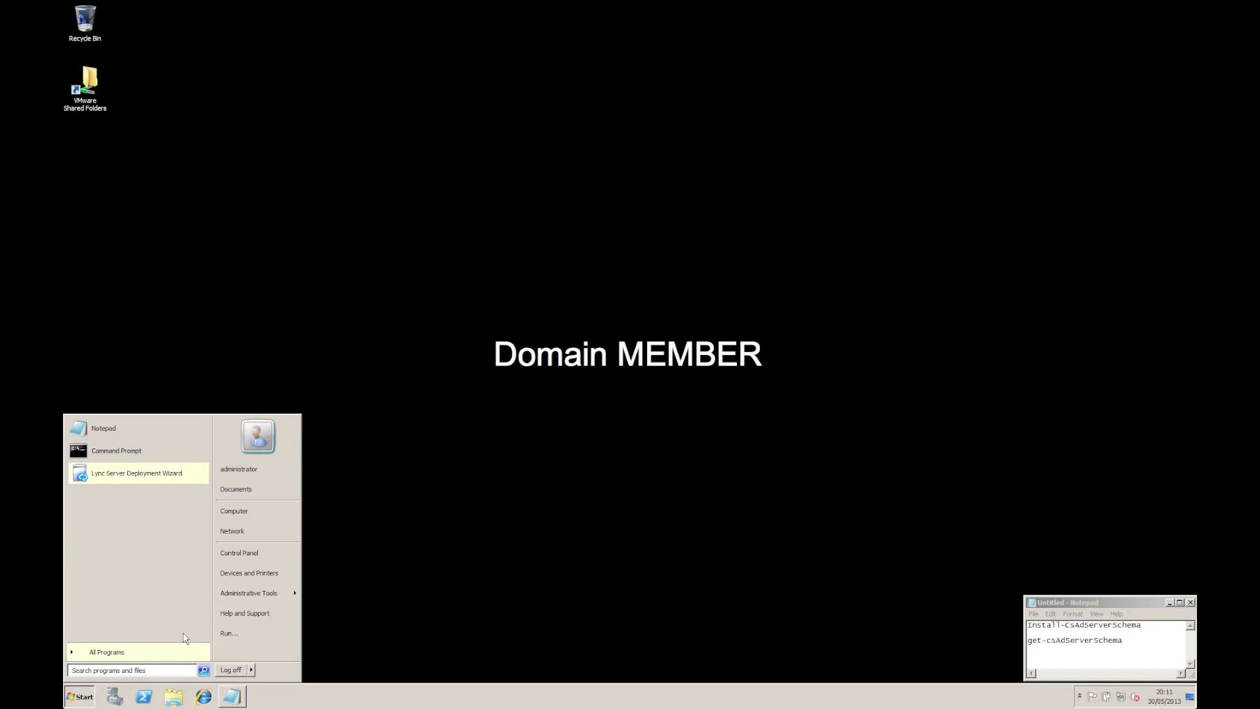
left_click(107, 651)
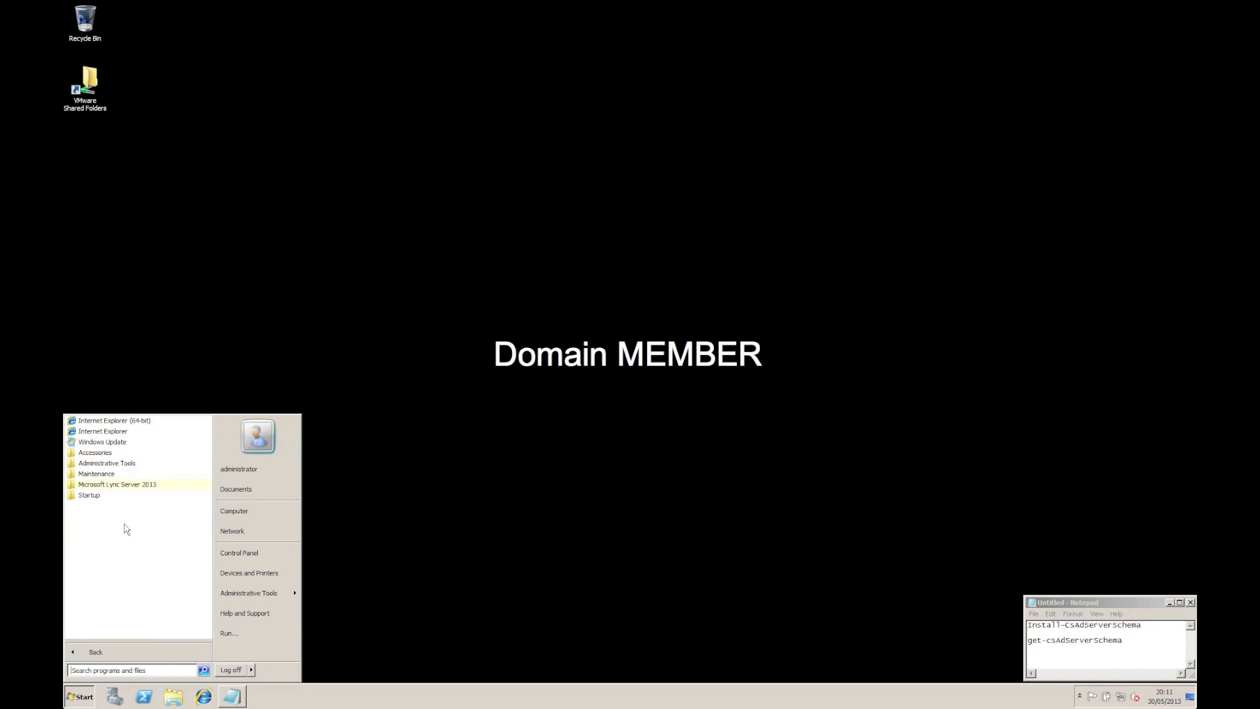
left_click(117, 484)
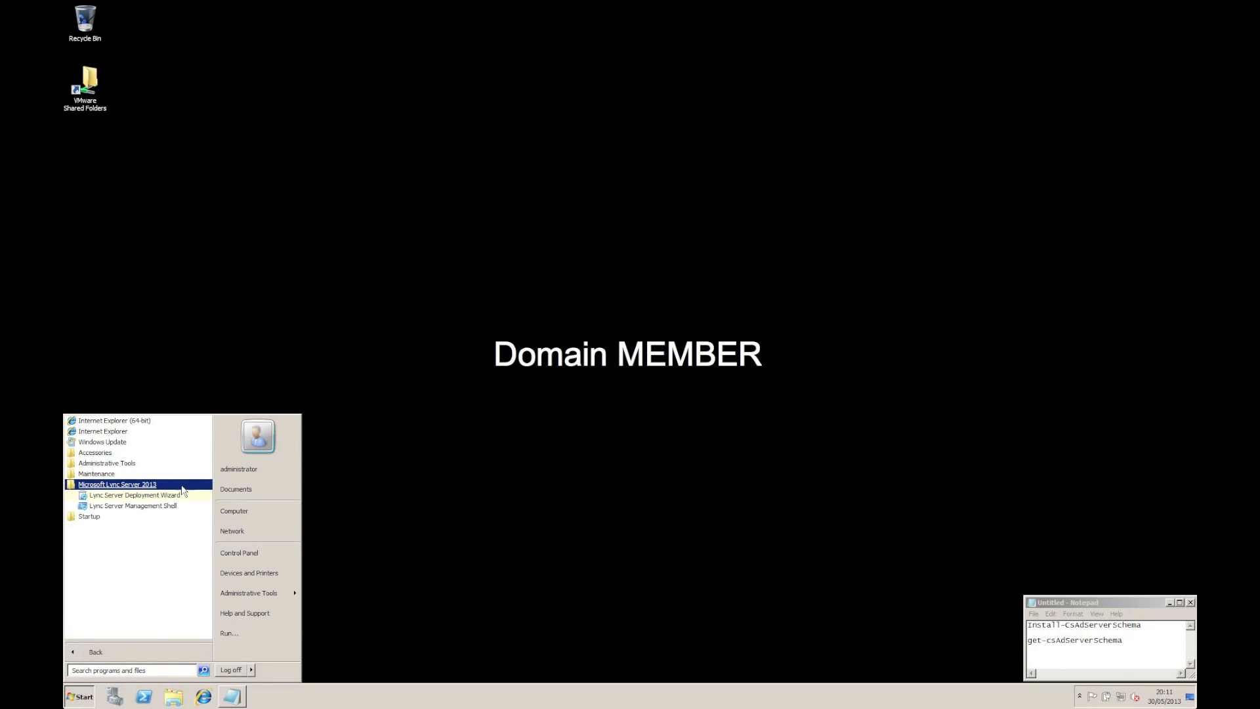
mouse_move(132, 505)
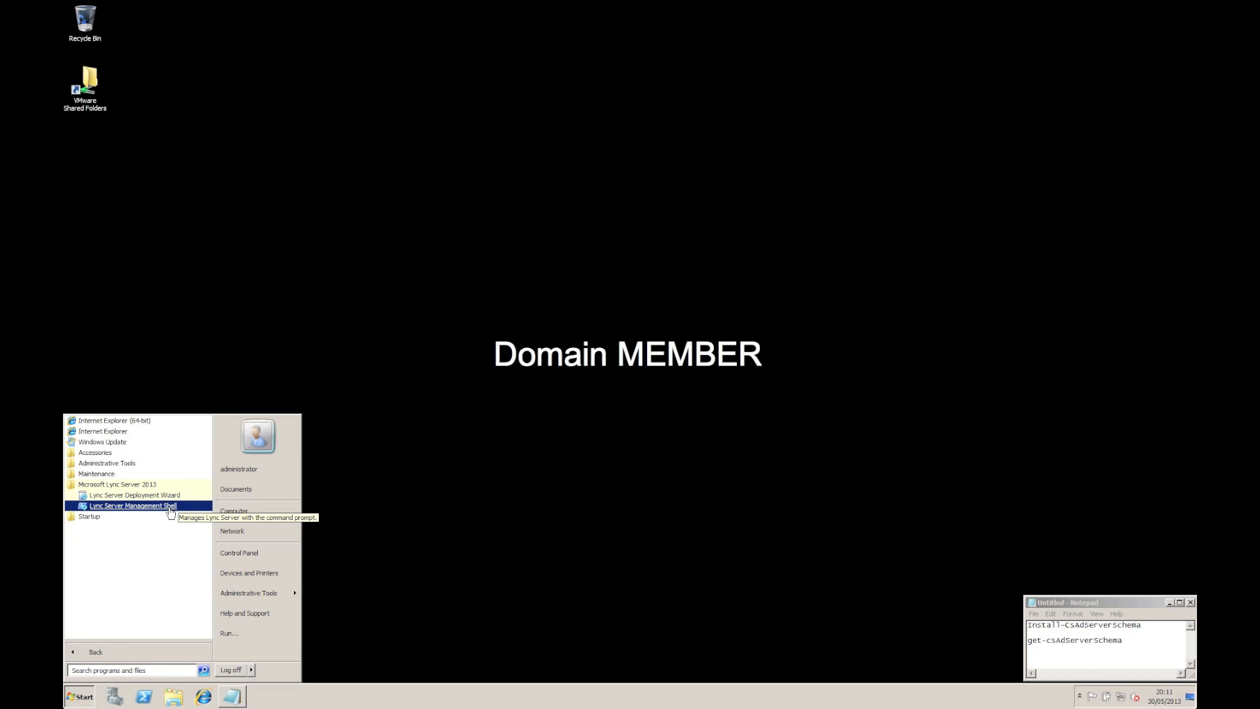
left_click(133, 505)
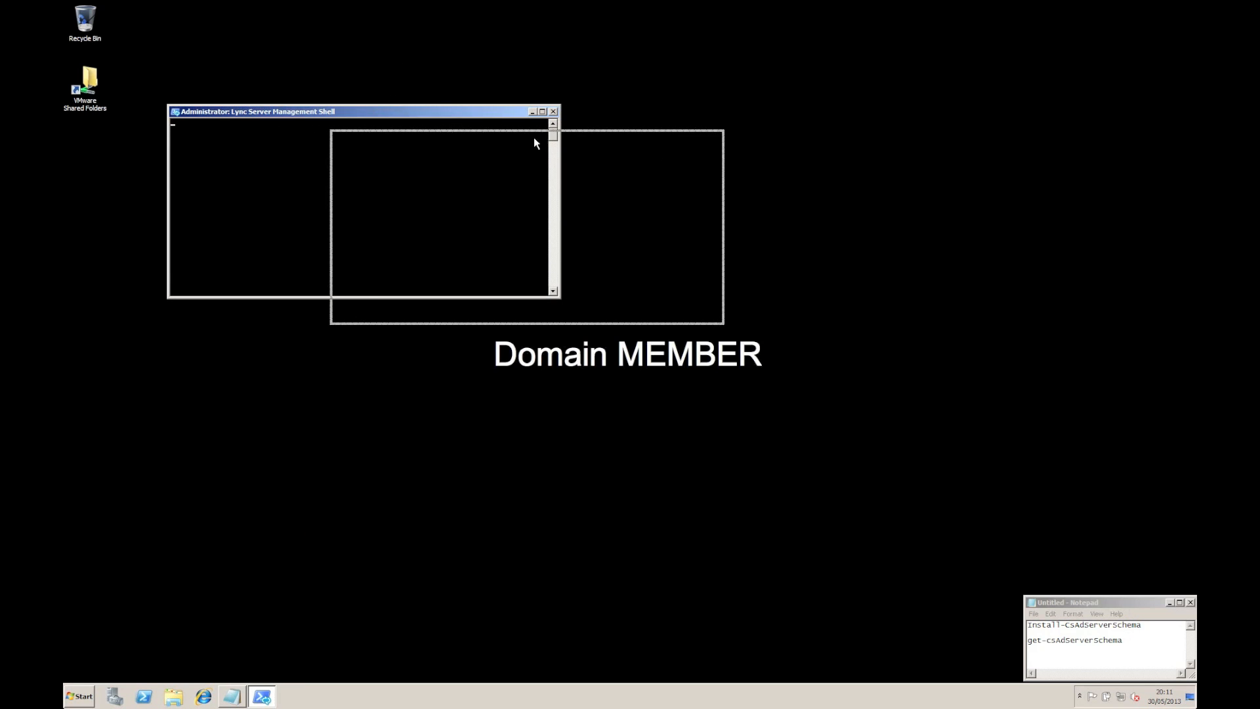
Centre the shell window and run Get-CsAdServerSchema, which returns SCHEMA_VERSION_STATE_INVALID
left_click_drag(257, 111, 483, 136)
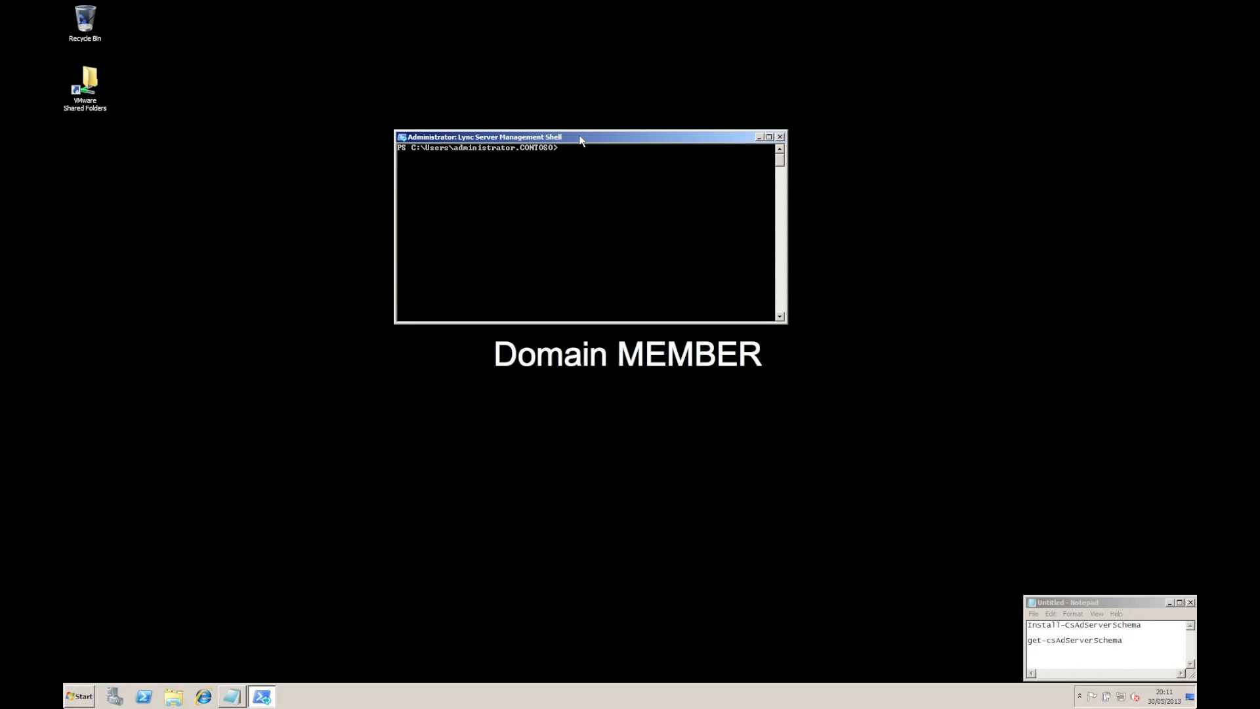
type("get-c")
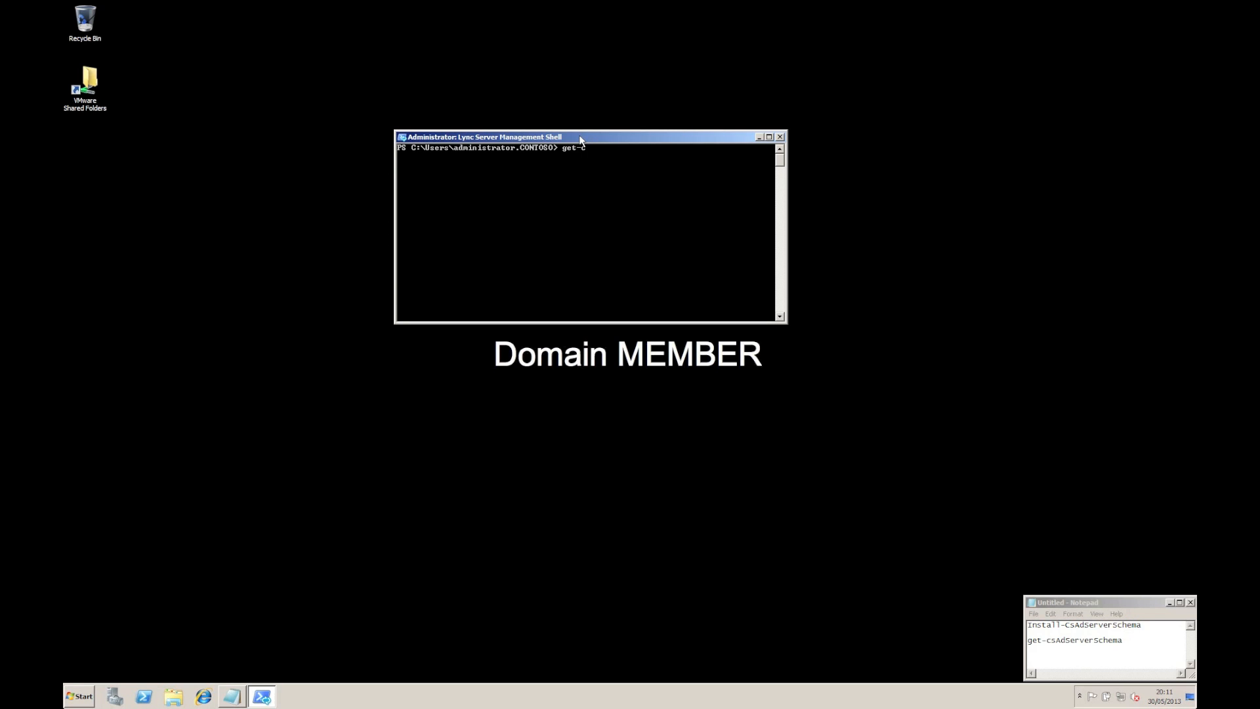
type("sadserverschema")
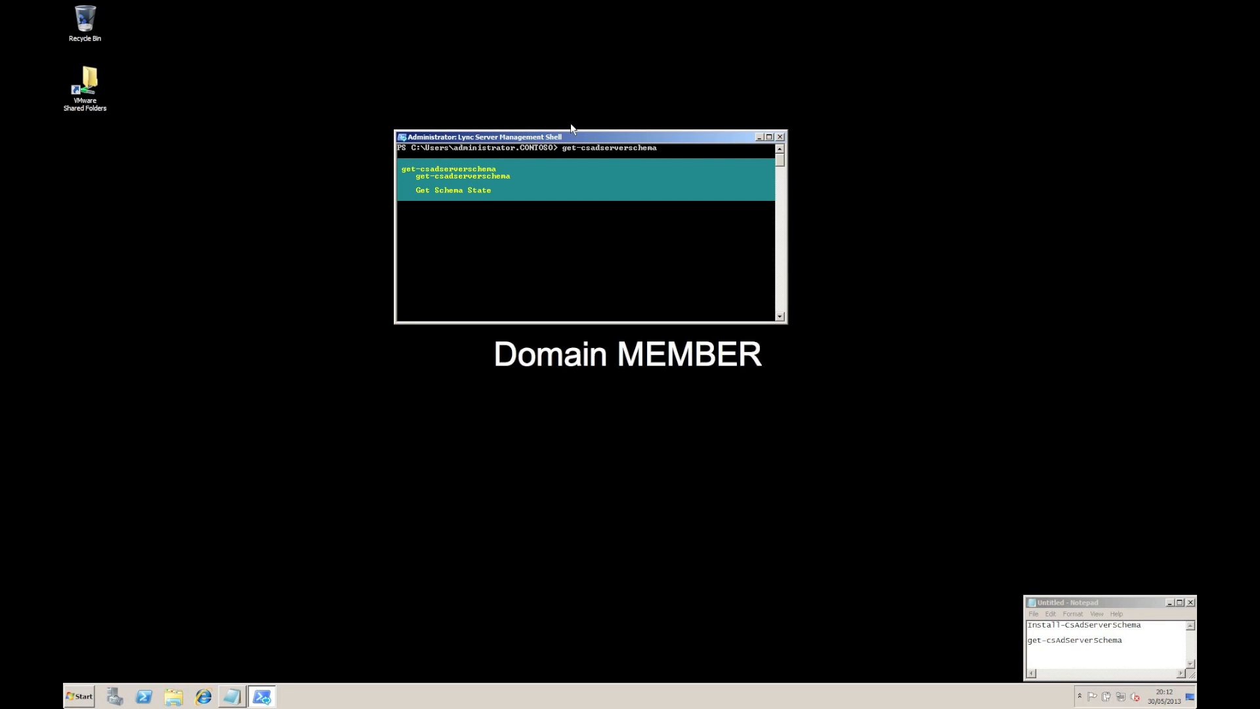
key("Return")
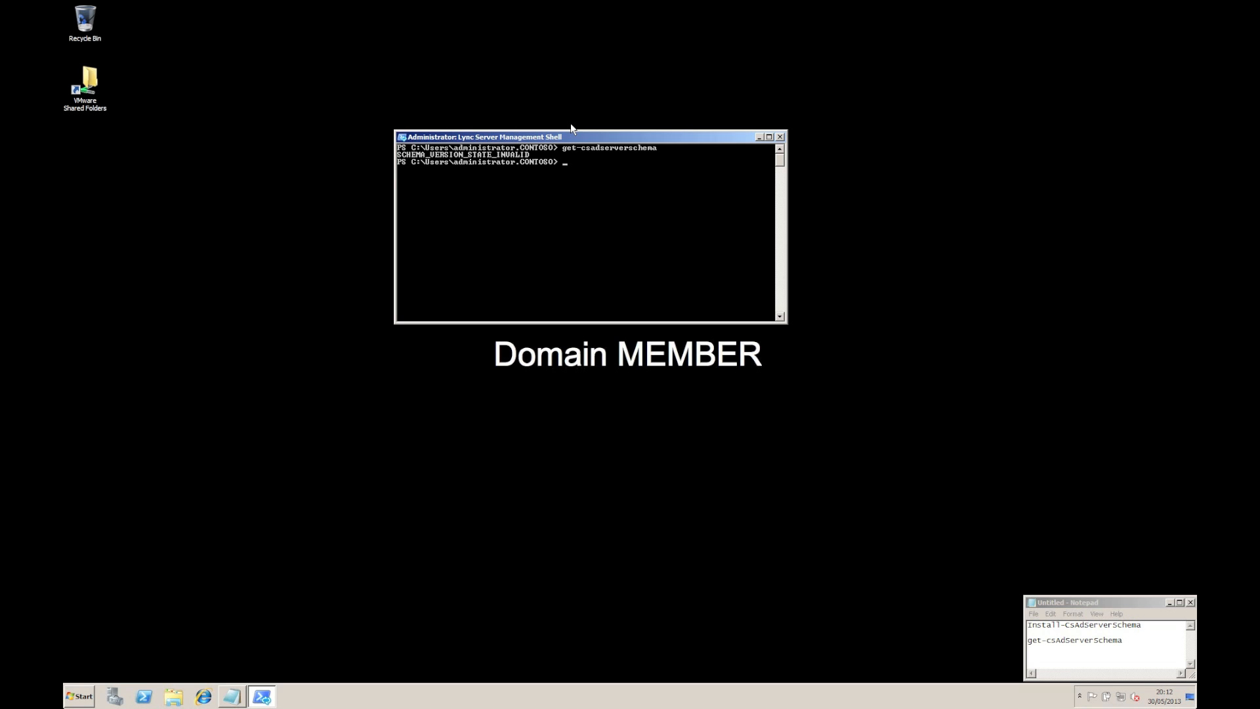
Run Install-CsAdServerSchema, then recheck the schema state to confirm SCHEMA_VERSION_STATE_CURRENT
type("install-csad")
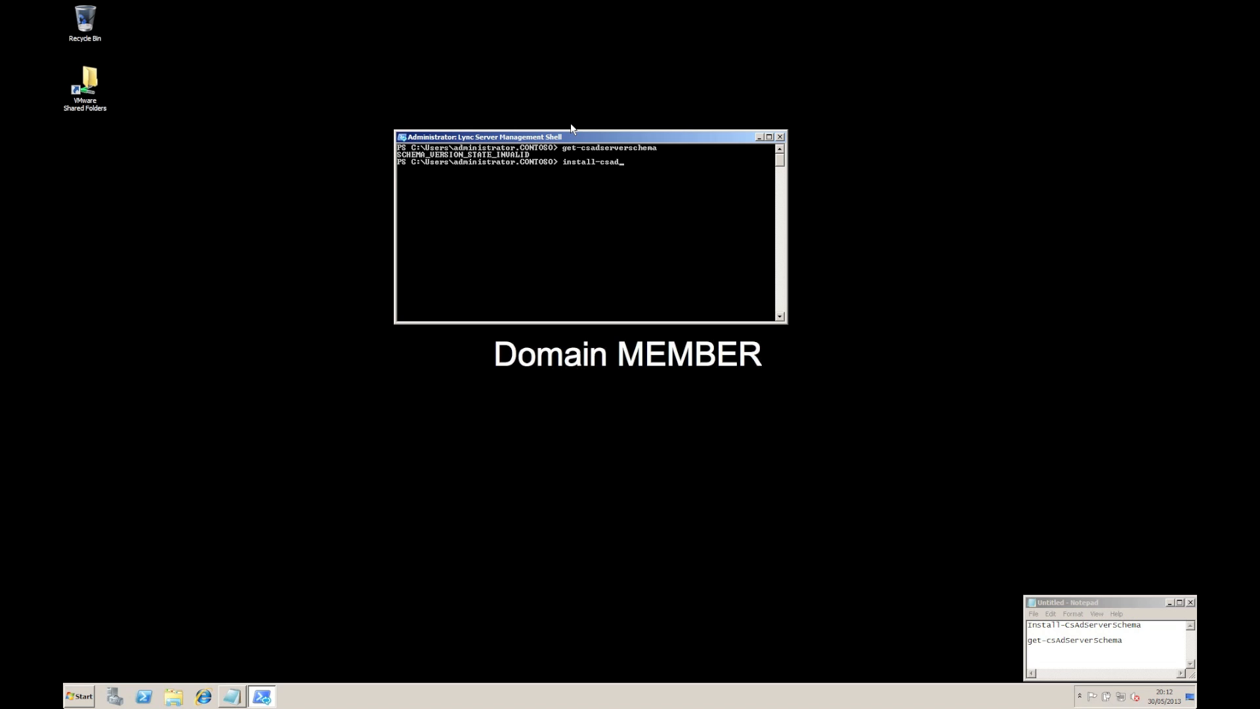
type("serverschema")
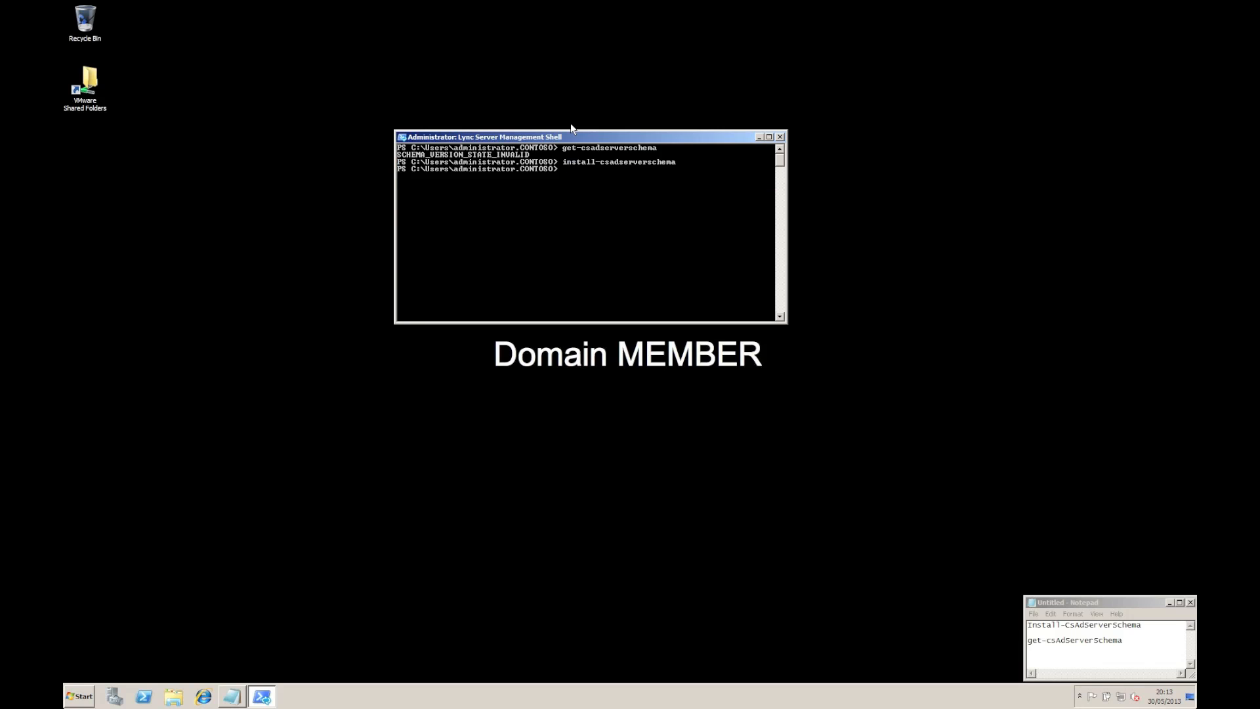
type("install-csadserverschema")
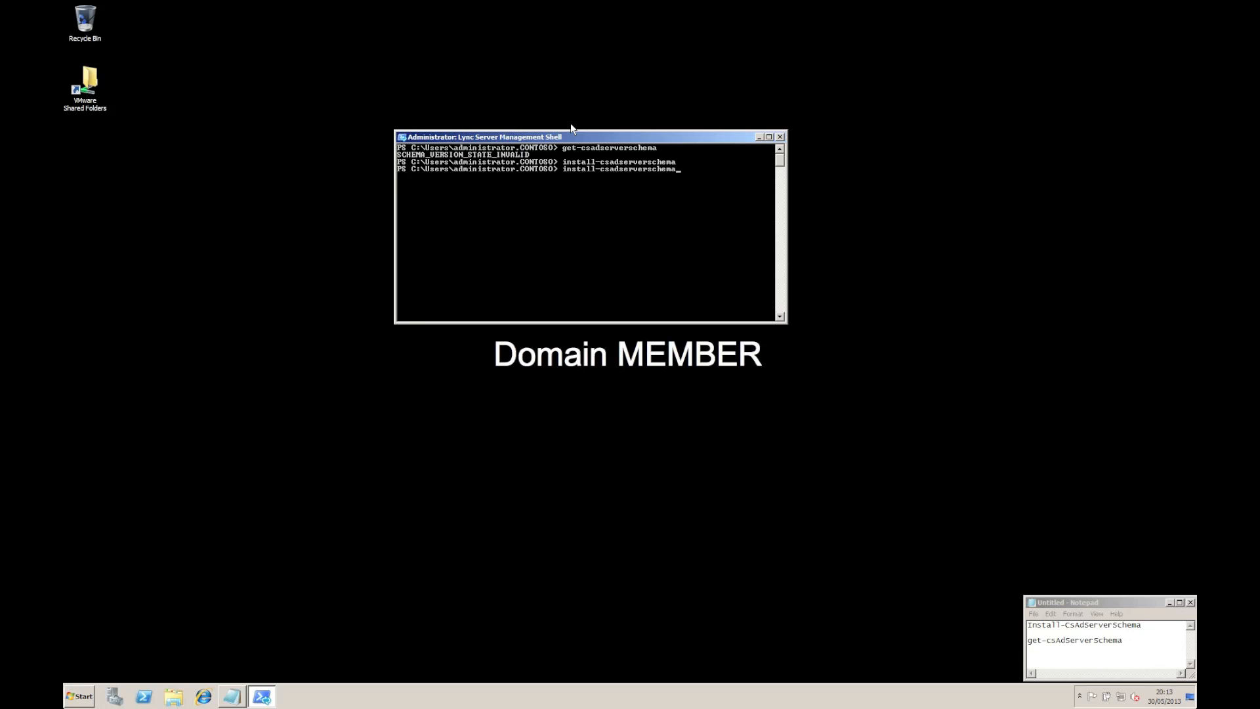
key("Return")
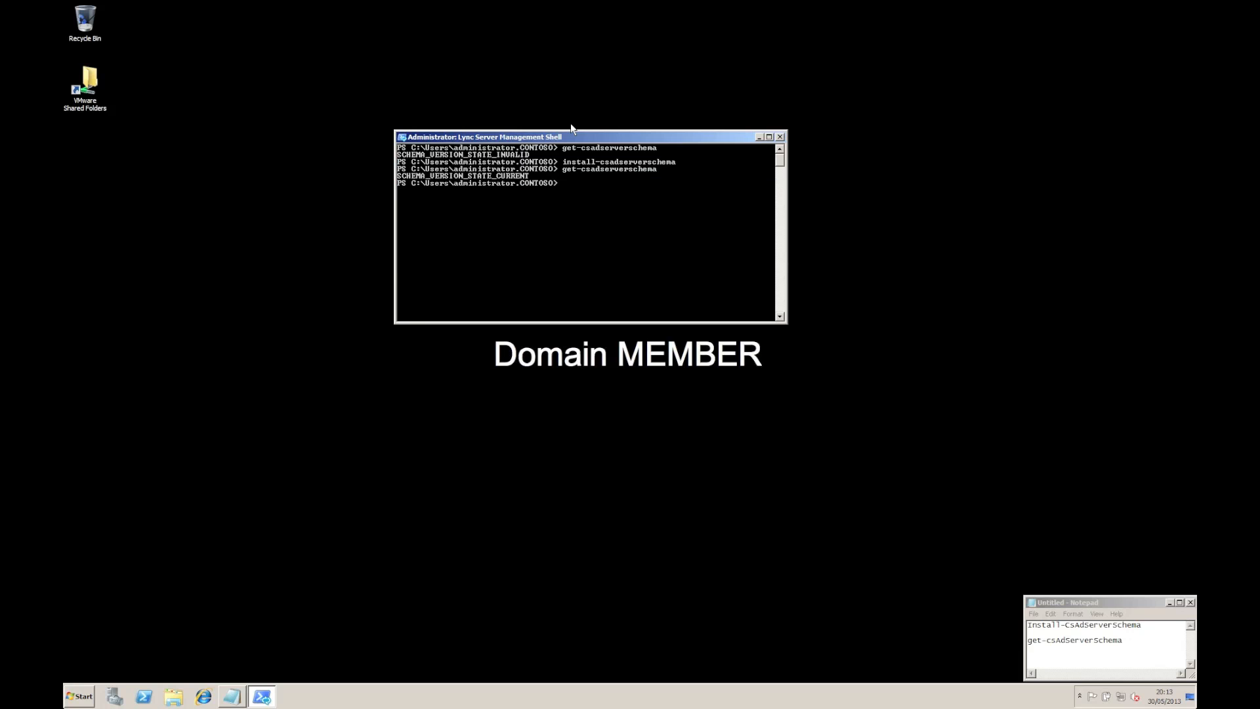